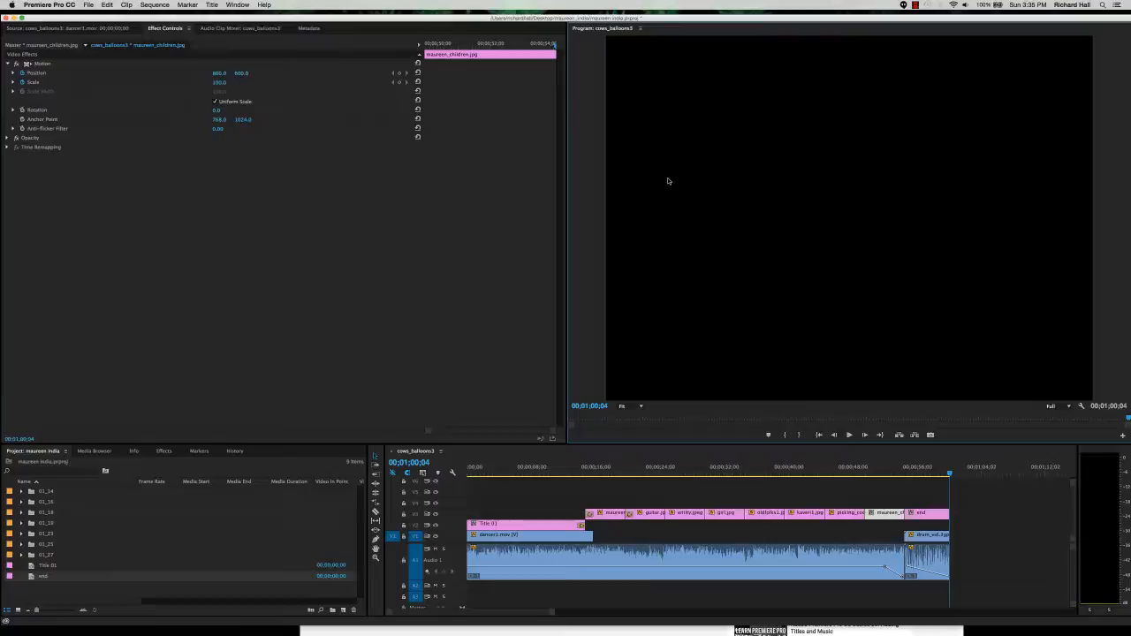
mouse_move(654, 401)
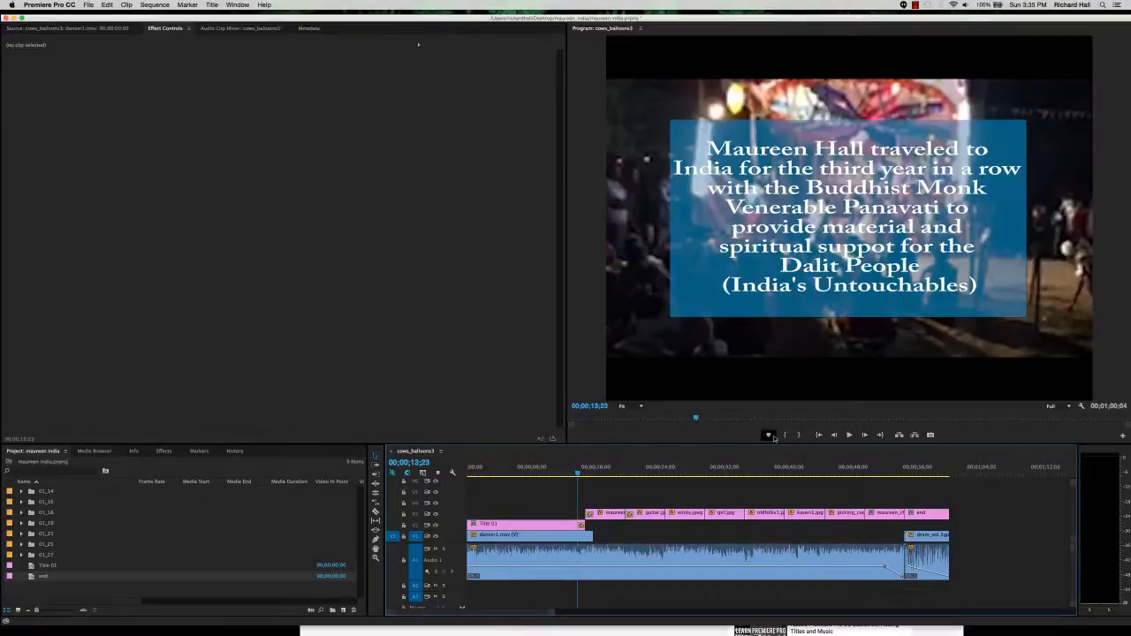
mouse_move(847, 434)
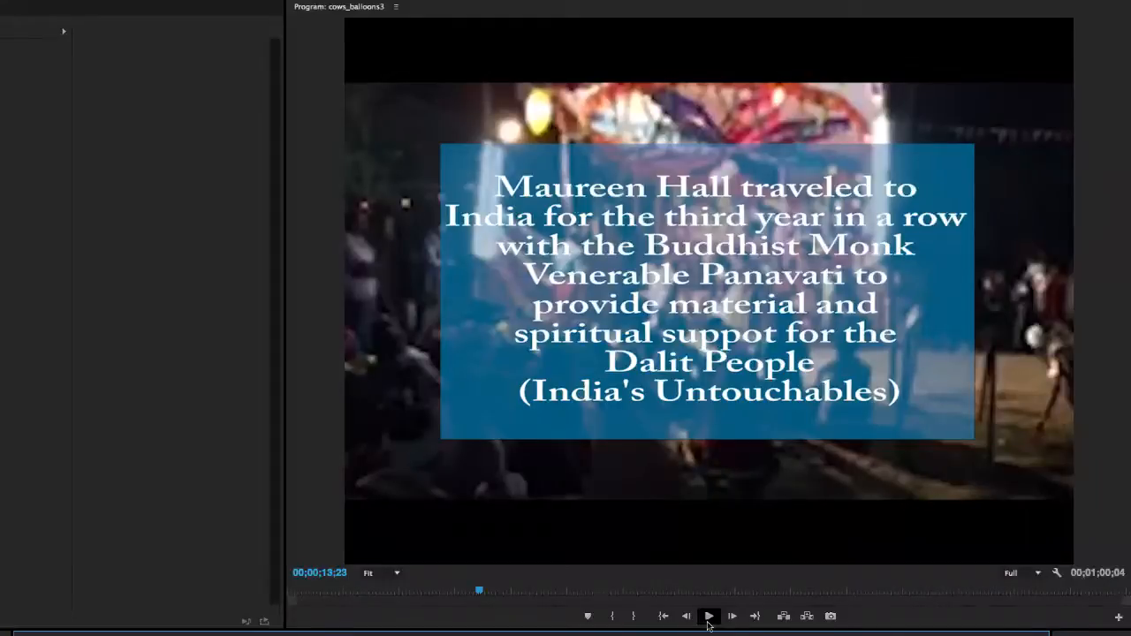
Play the cows_balloons3 slideshow and pause at the palm-tree climbing shot.
left_click(708, 616)
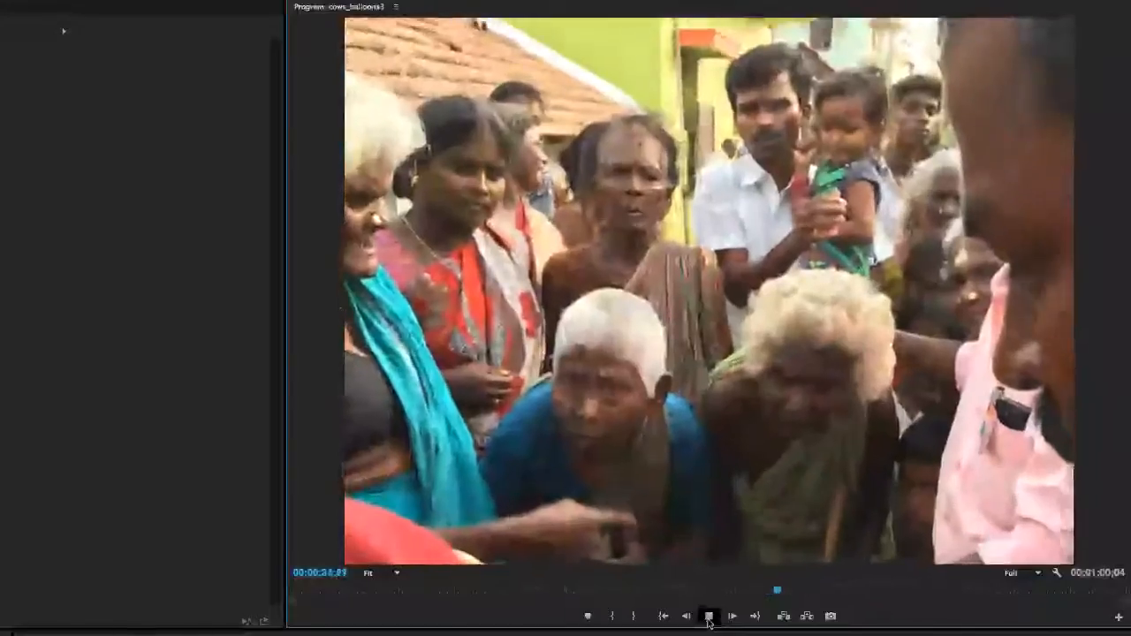
left_click(709, 616)
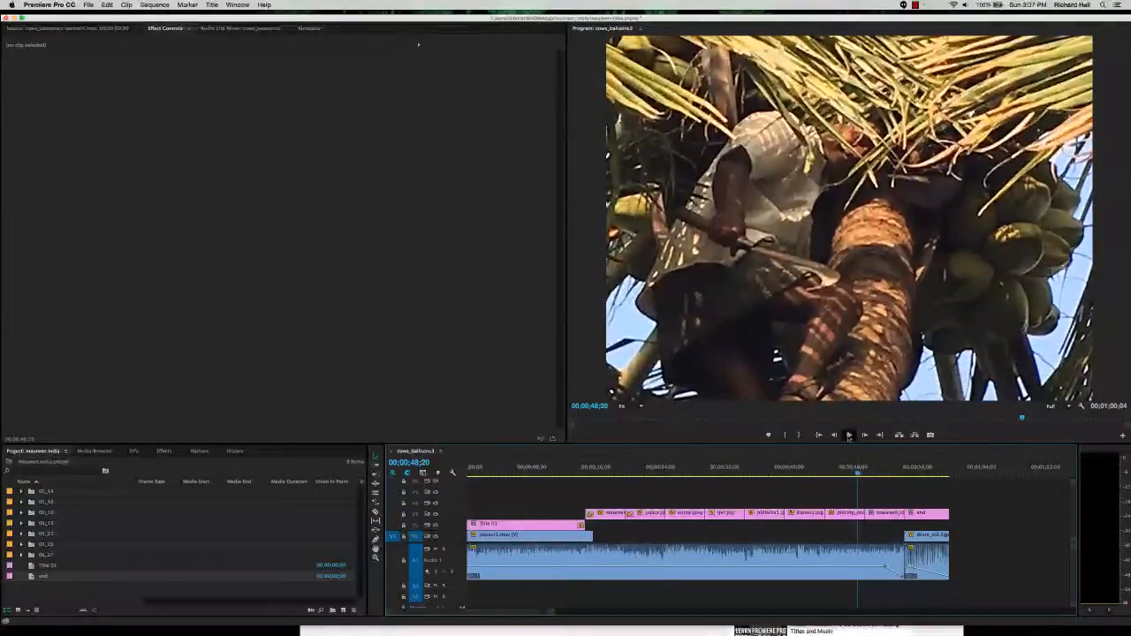
Select the maureen_children.jpg clip in the sequence to view Maureen with the children.
left_click(847, 433)
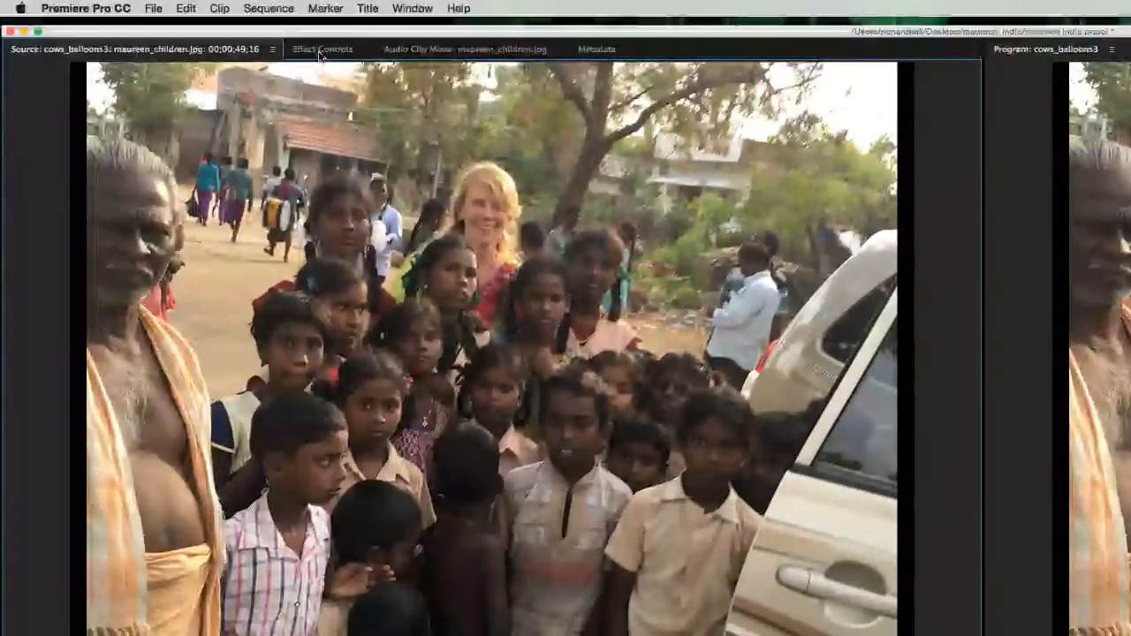
Show Effect Controls for maureen_children.jpg, with Position 800, 600 and Scale 100.
left_click(323, 48)
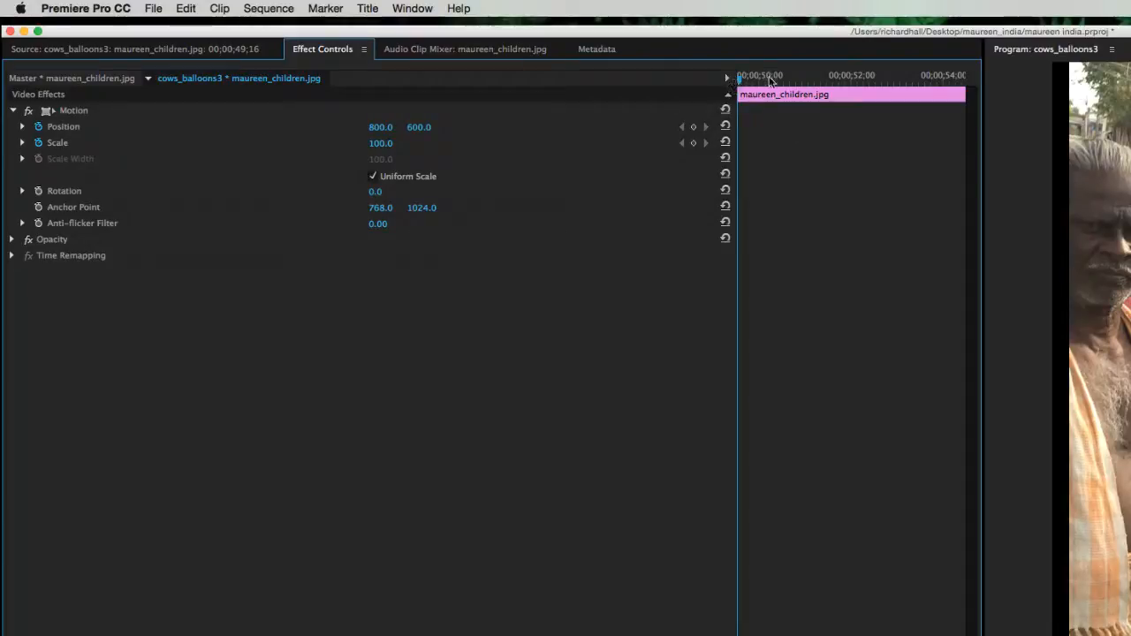
mouse_move(854, 431)
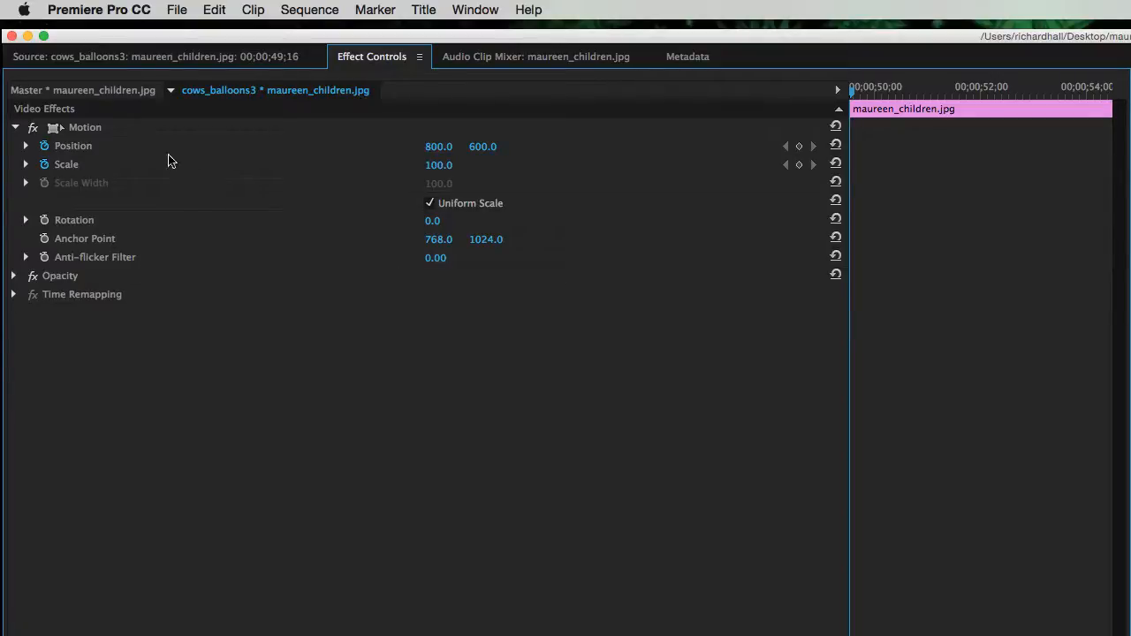
Turn on Position and Scale stopwatches at the clip start, keeping 800, 600 and 100.
left_click(14, 126)
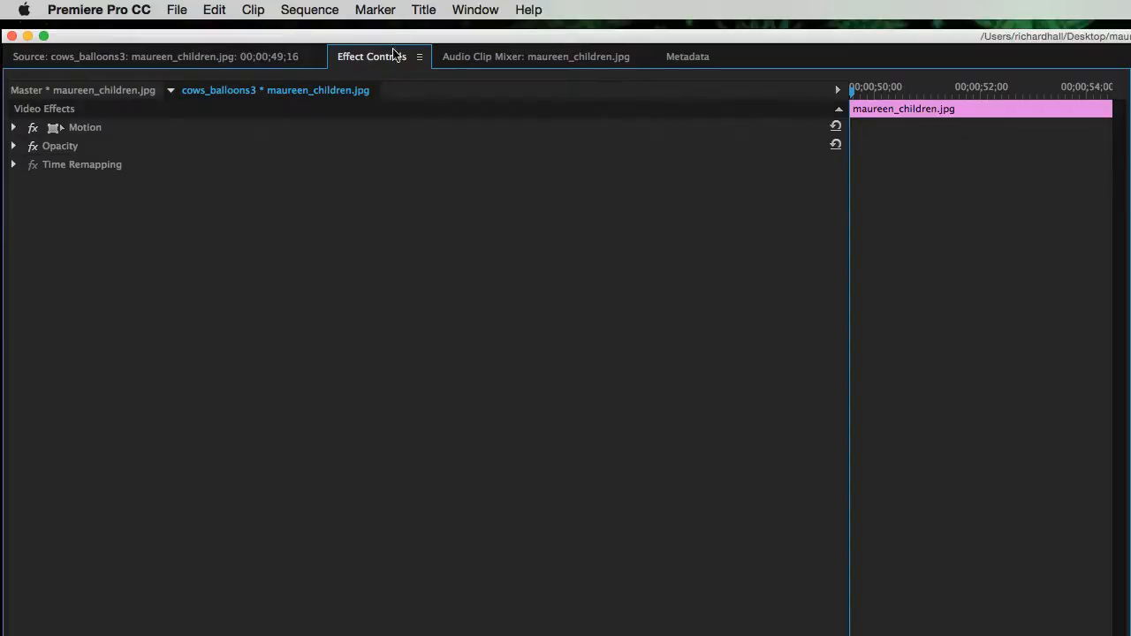
mouse_move(393, 53)
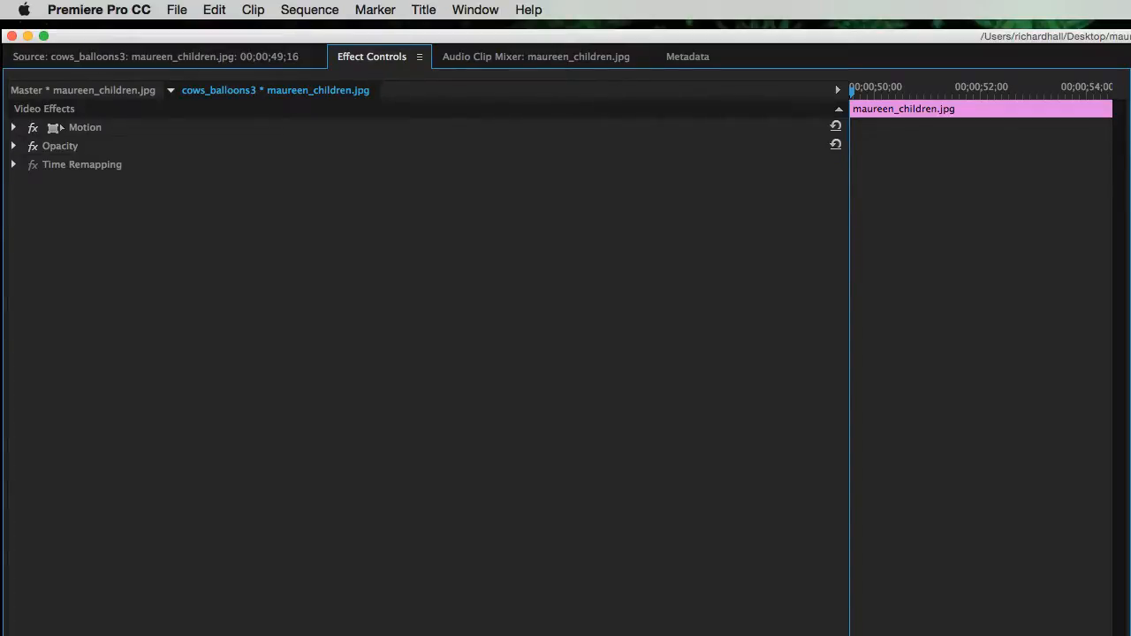
mouse_move(664, 522)
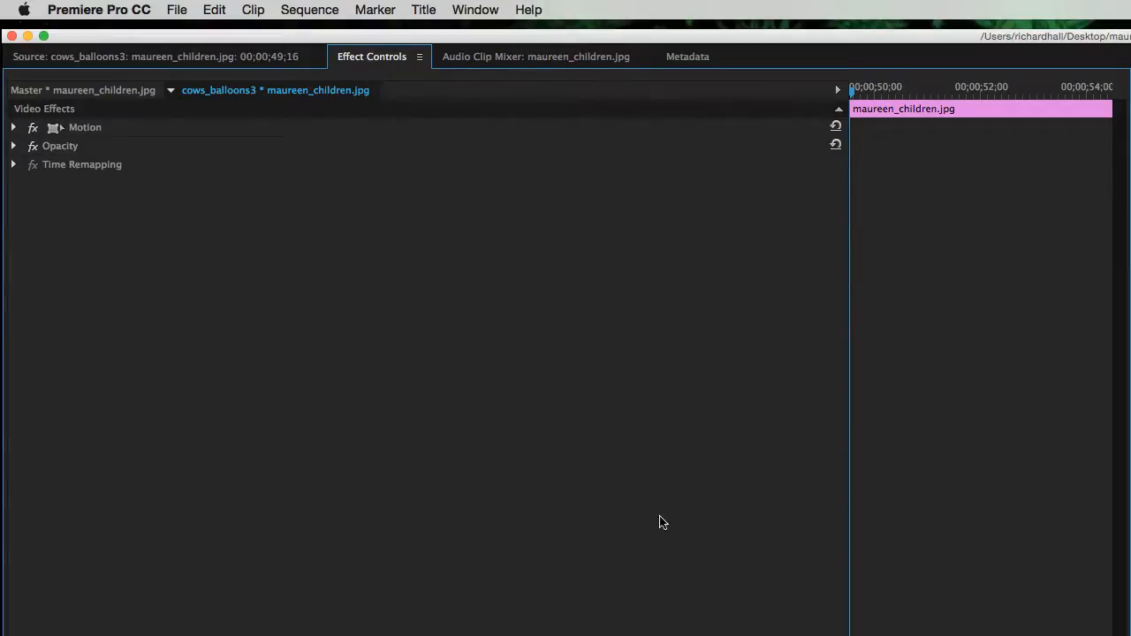
mouse_move(71, 145)
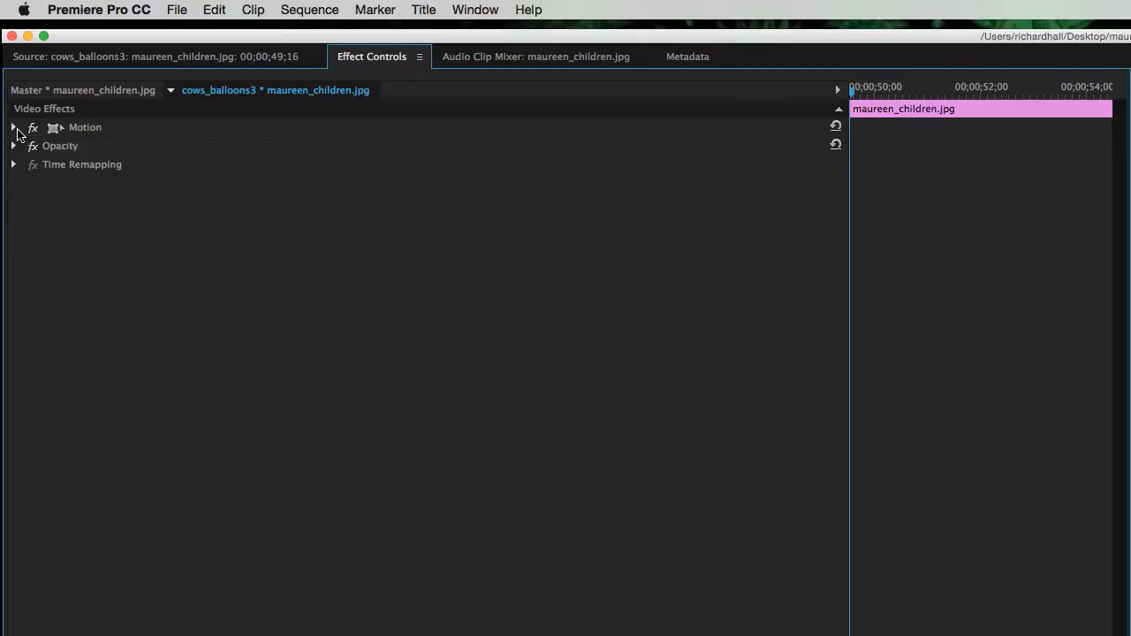
left_click(13, 127)
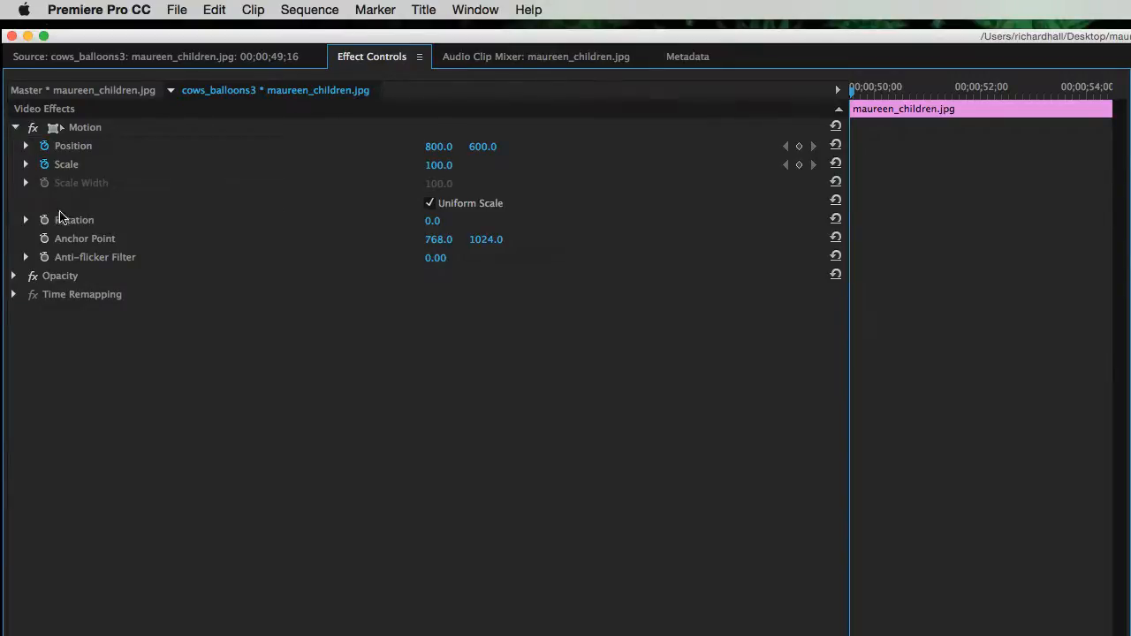
mouse_move(44, 220)
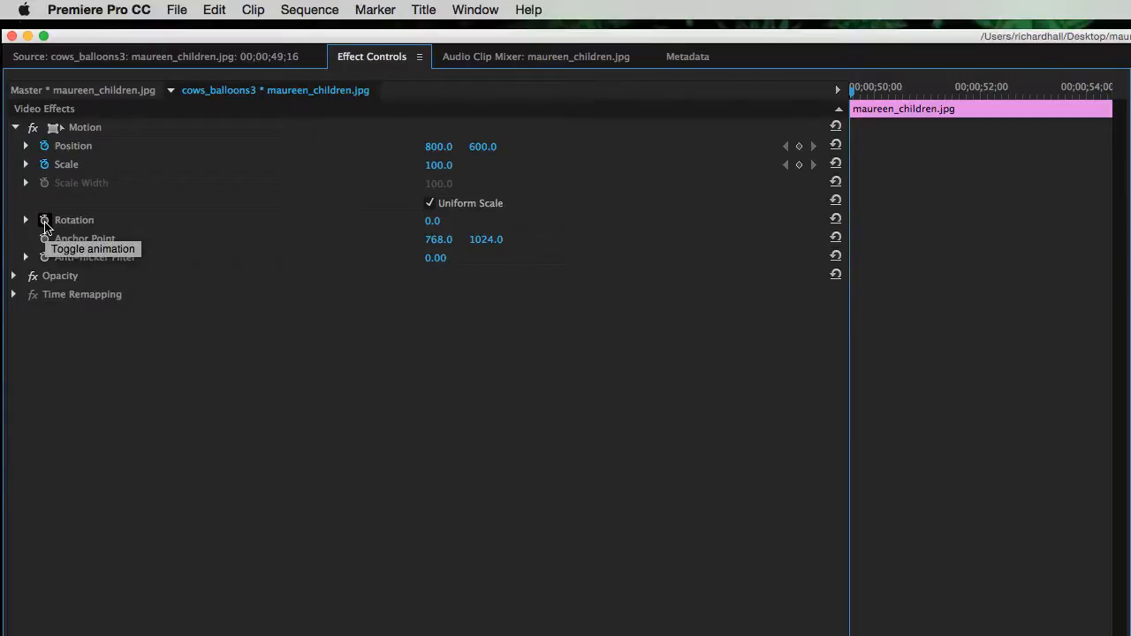
mouse_move(44, 146)
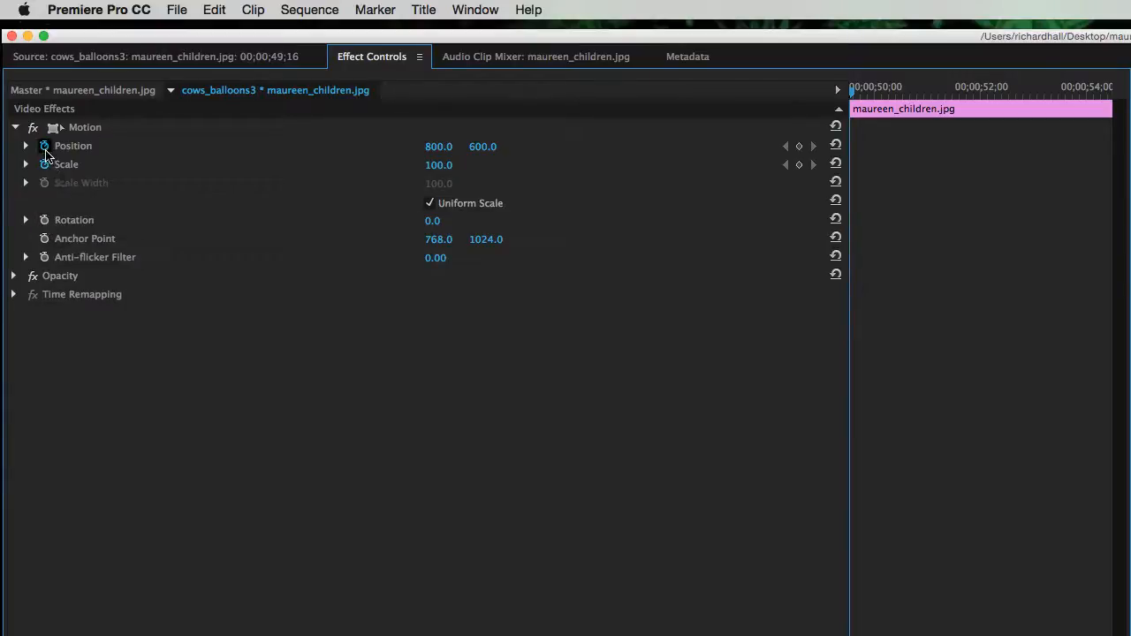
mouse_move(44, 146)
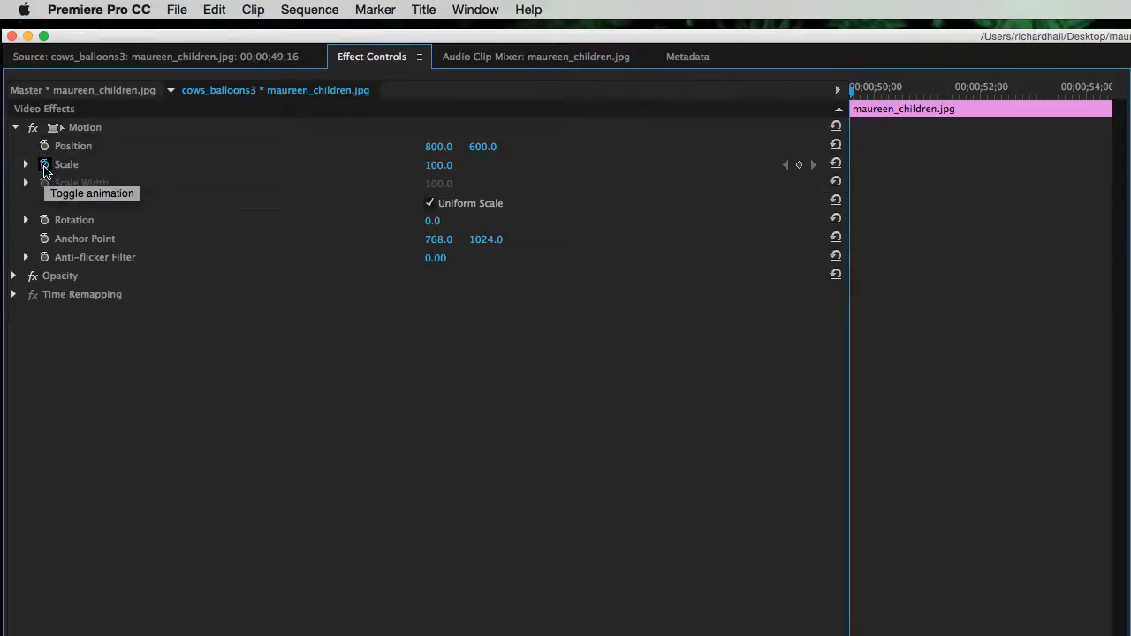
left_click(45, 146)
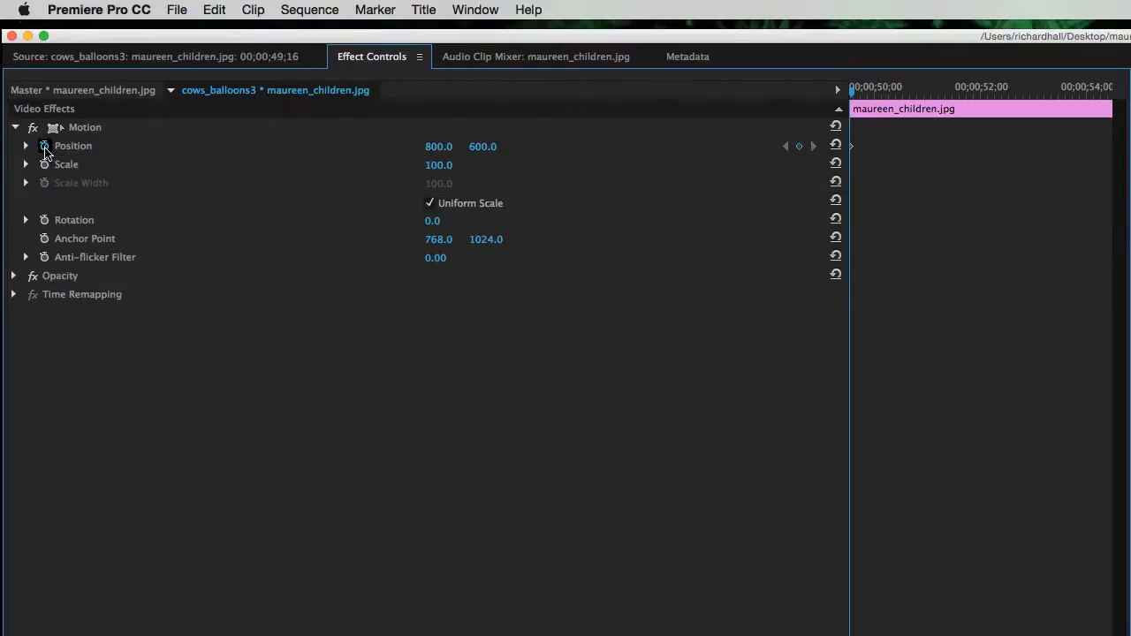
left_click(44, 164)
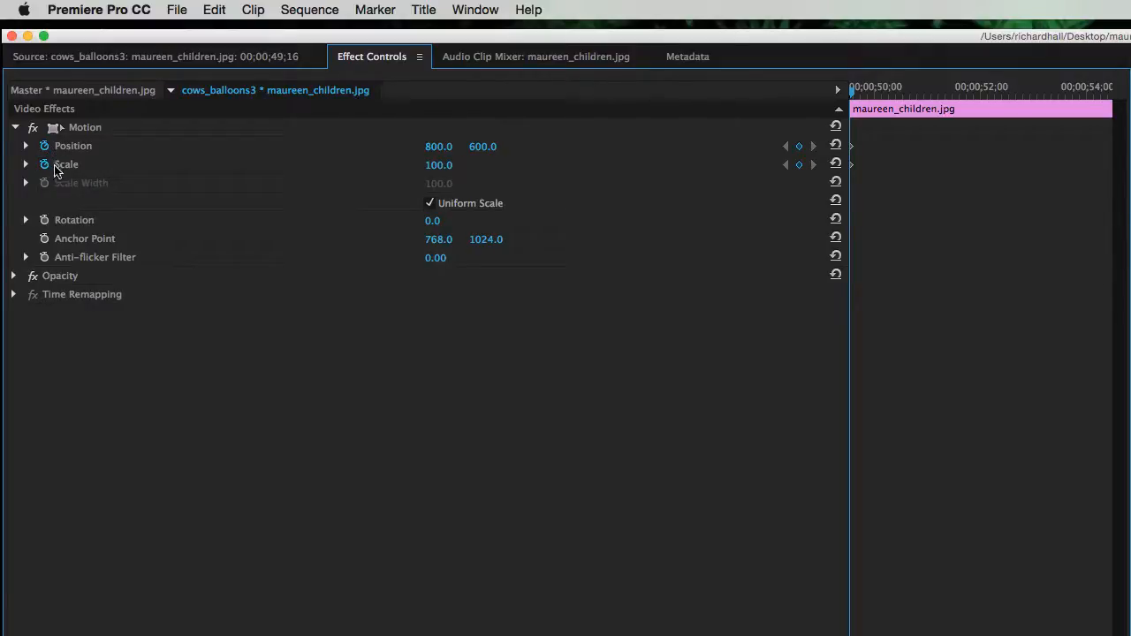
Toggle the Position and Scale value graphs and move to the clip's end.
left_click(26, 146)
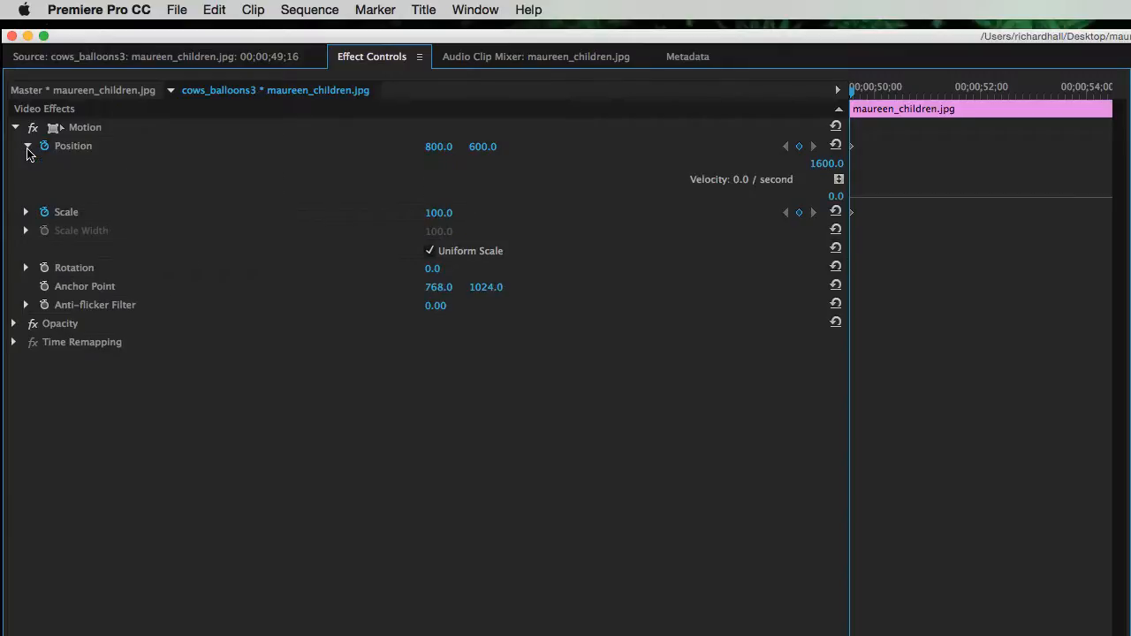
left_click(25, 146)
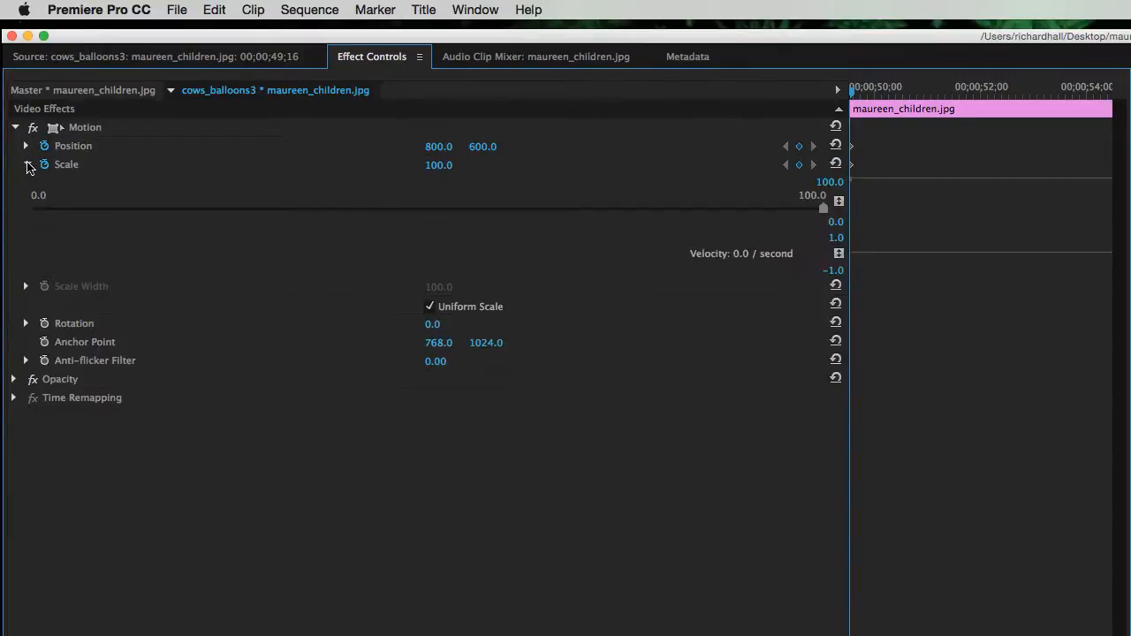
left_click(24, 165)
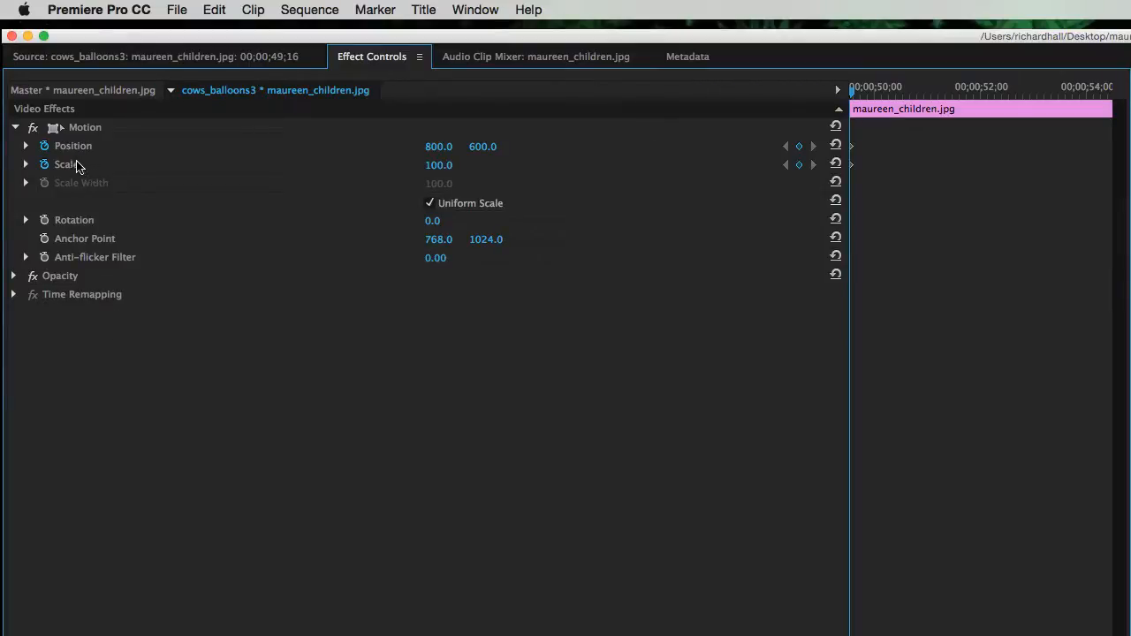
mouse_move(632, 168)
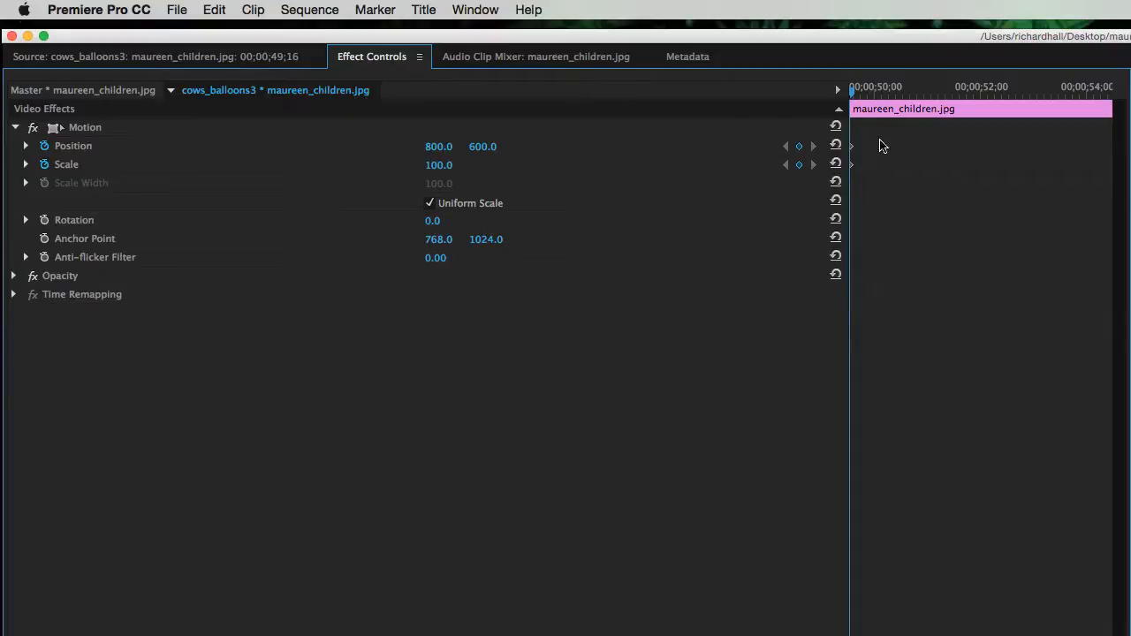
left_click(943, 91)
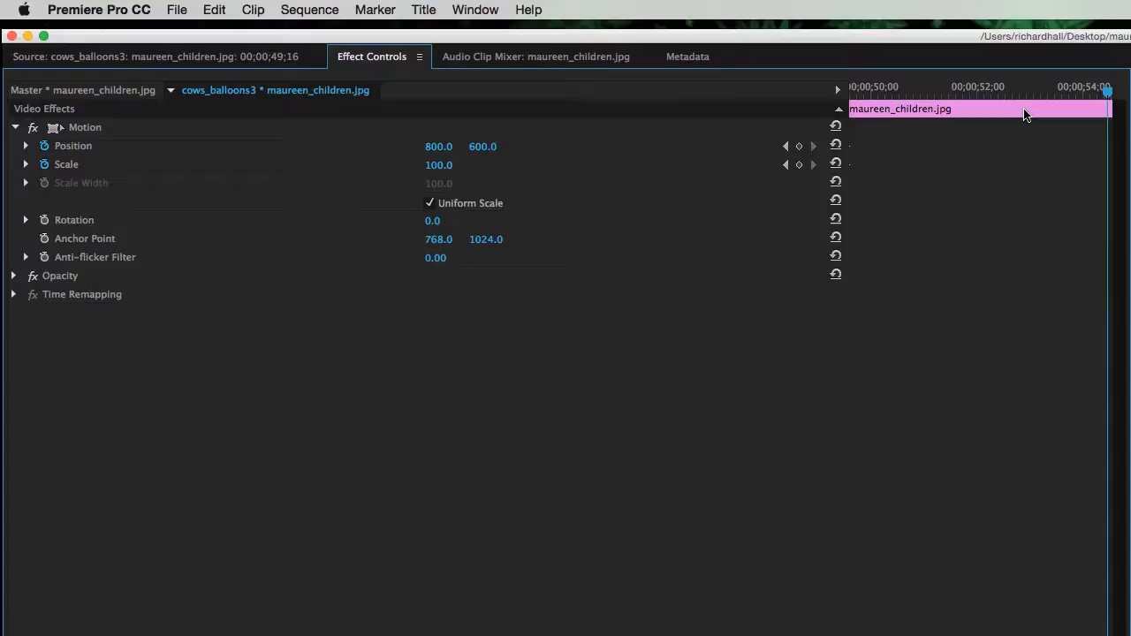
mouse_move(1103, 225)
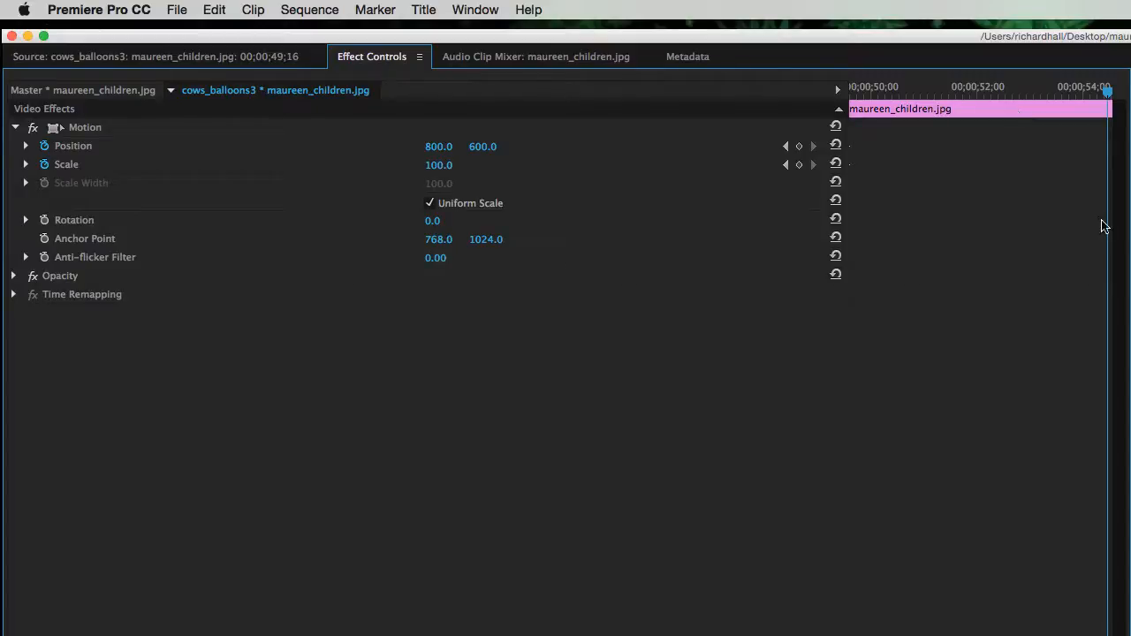
mouse_move(607, 222)
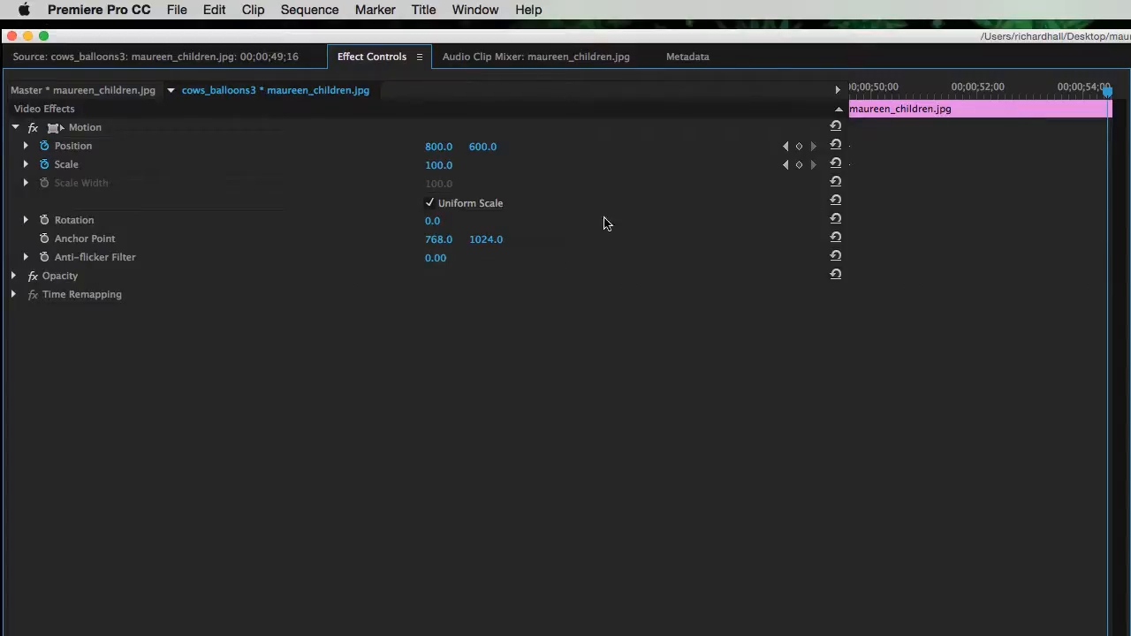
Expand the Scale and Position properties at the clip's final frame, around 54 seconds.
left_click(26, 164)
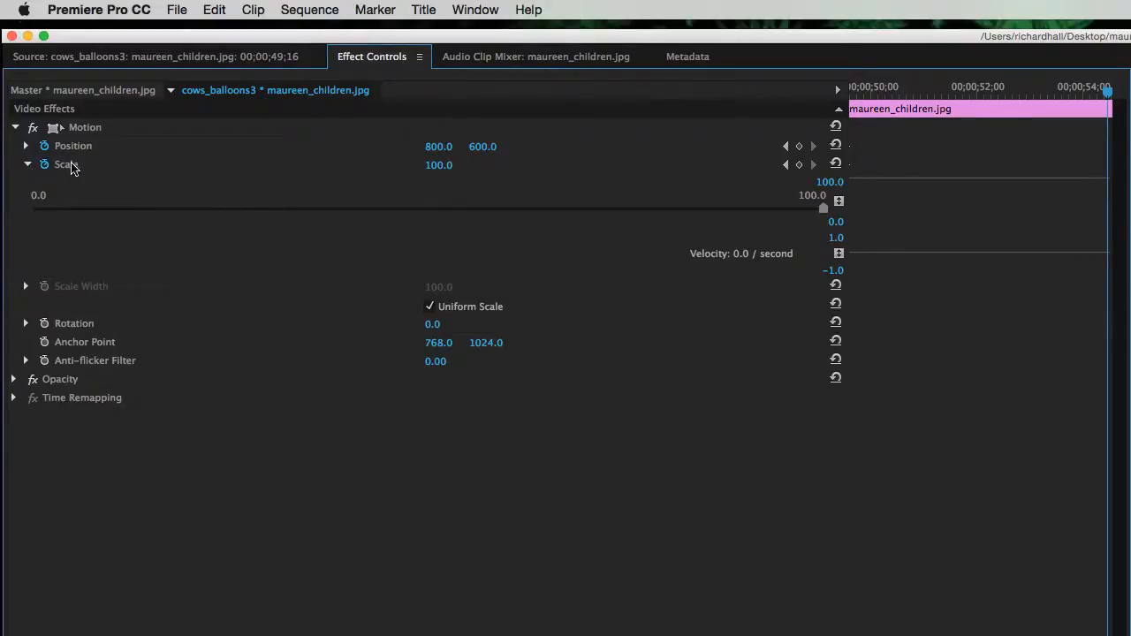
left_click(26, 146)
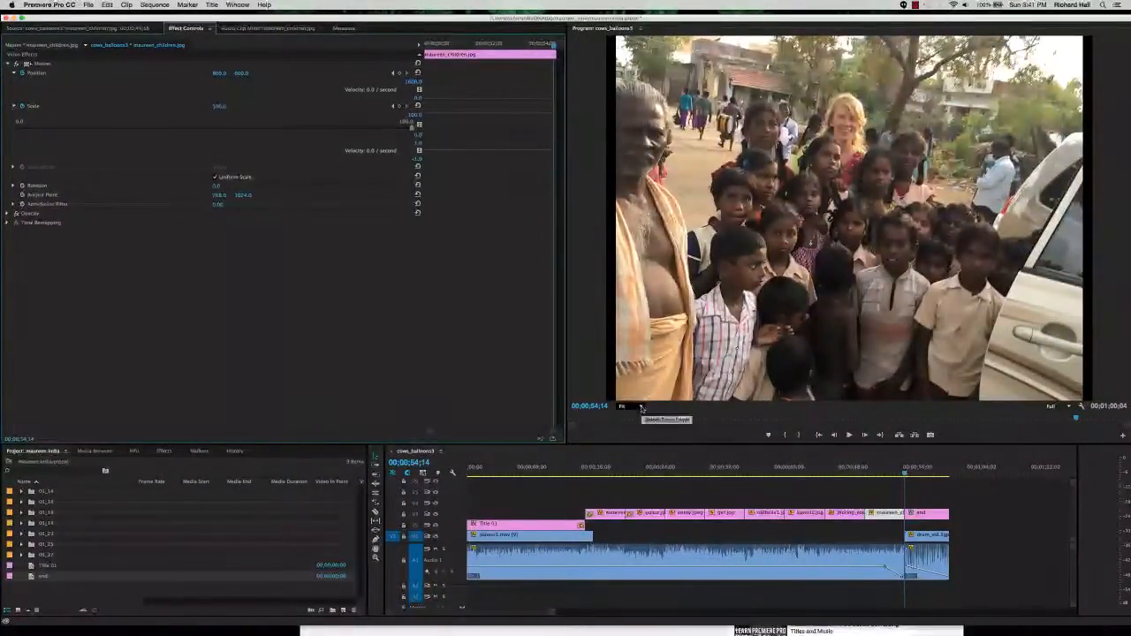
Set the Program Monitor zoom level to 10%.
left_click(623, 408)
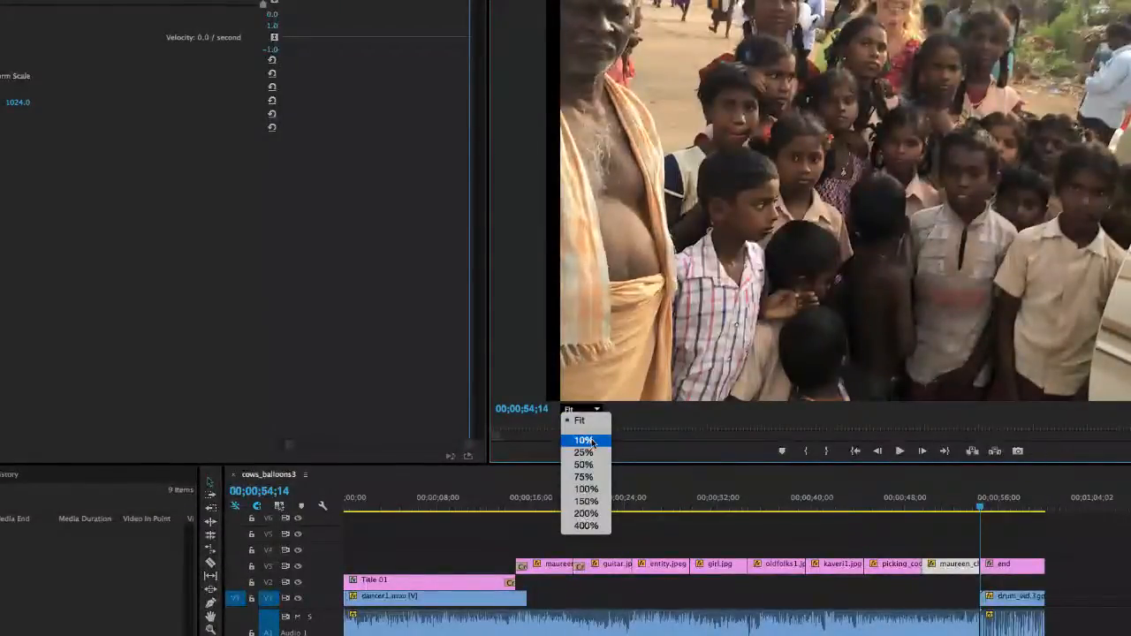
left_click(583, 440)
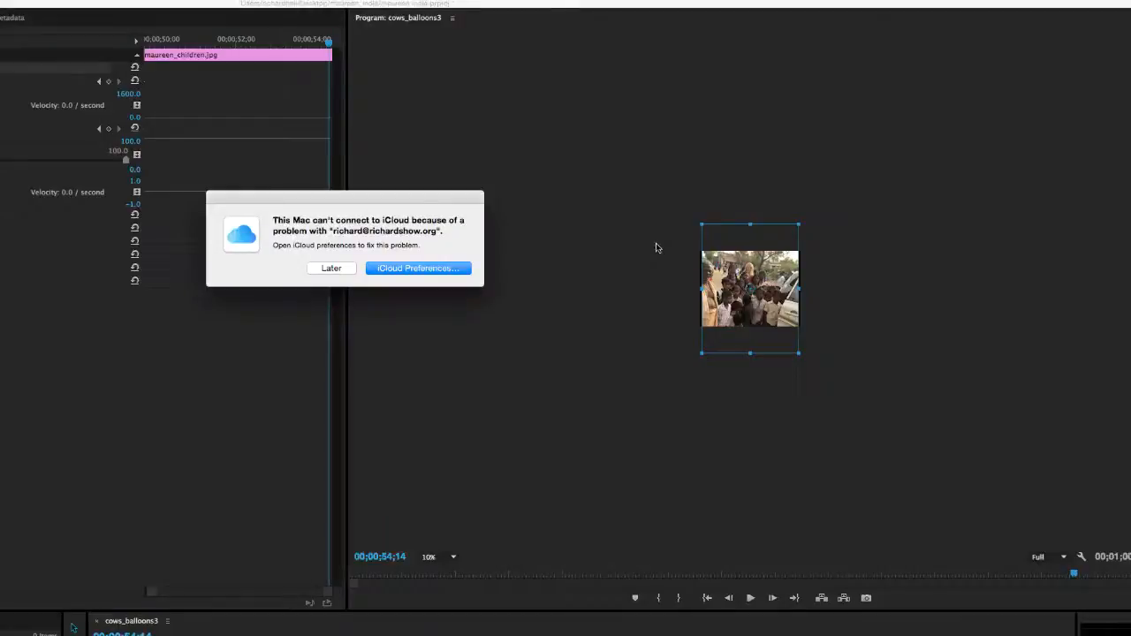
Scale the photo to about 490.6 and reposition it to frame Maureen and two children.
left_click(332, 268)
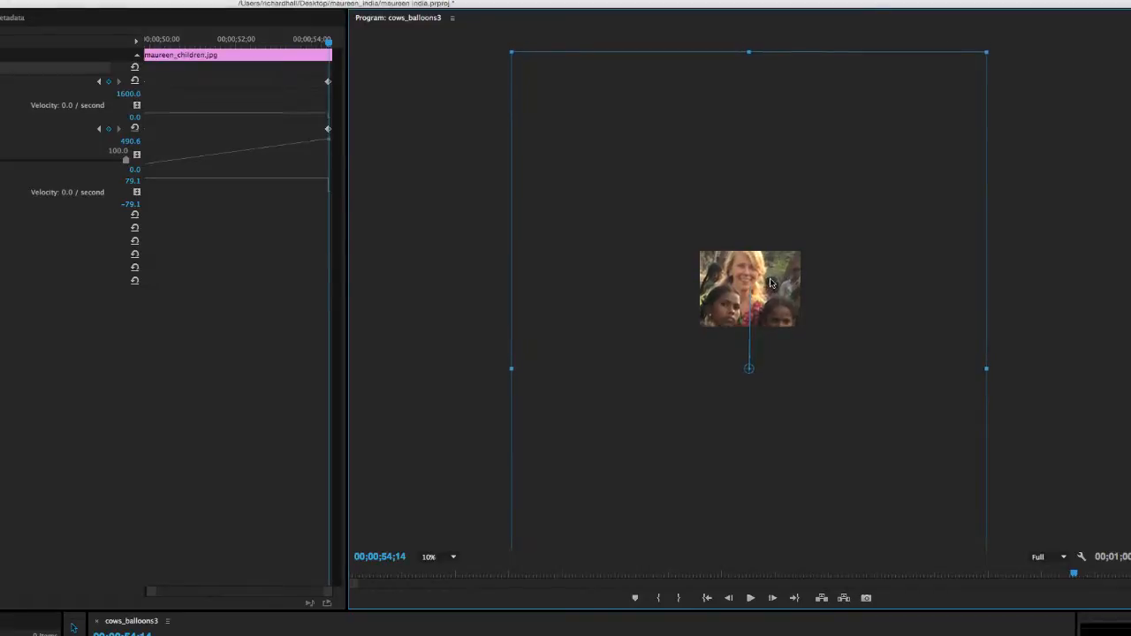
mouse_move(840, 175)
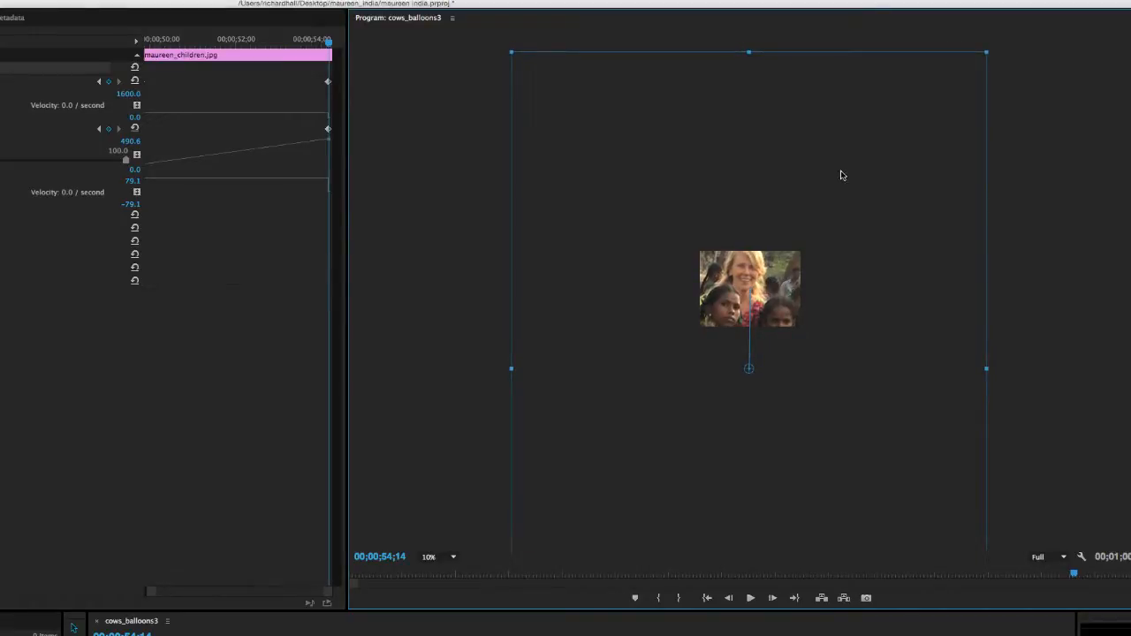
mouse_move(421, 104)
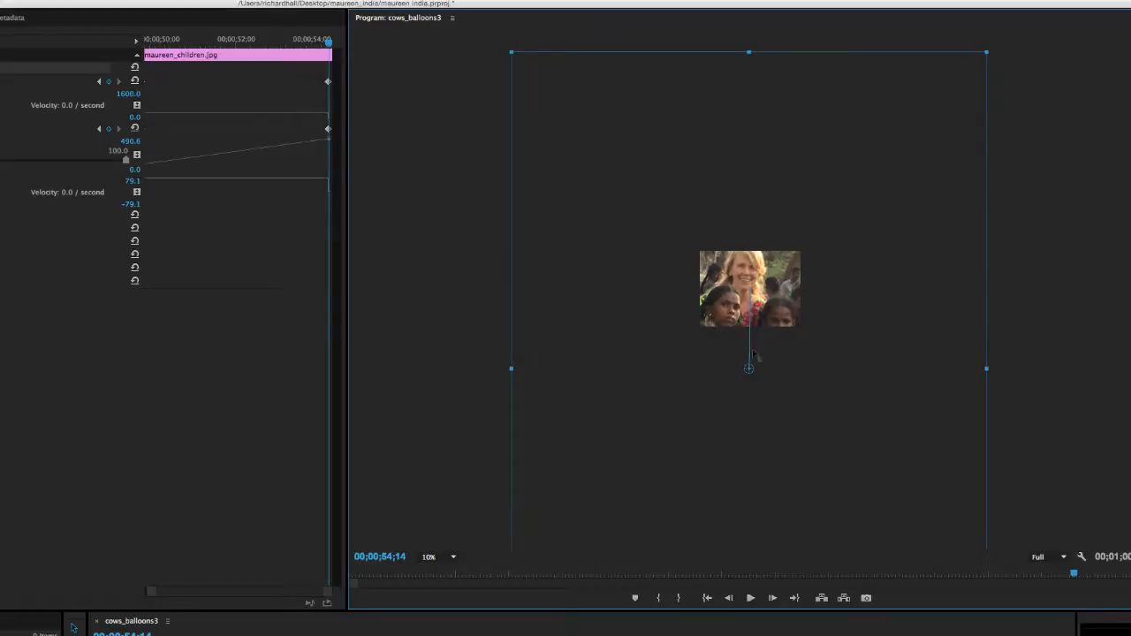
mouse_move(696, 323)
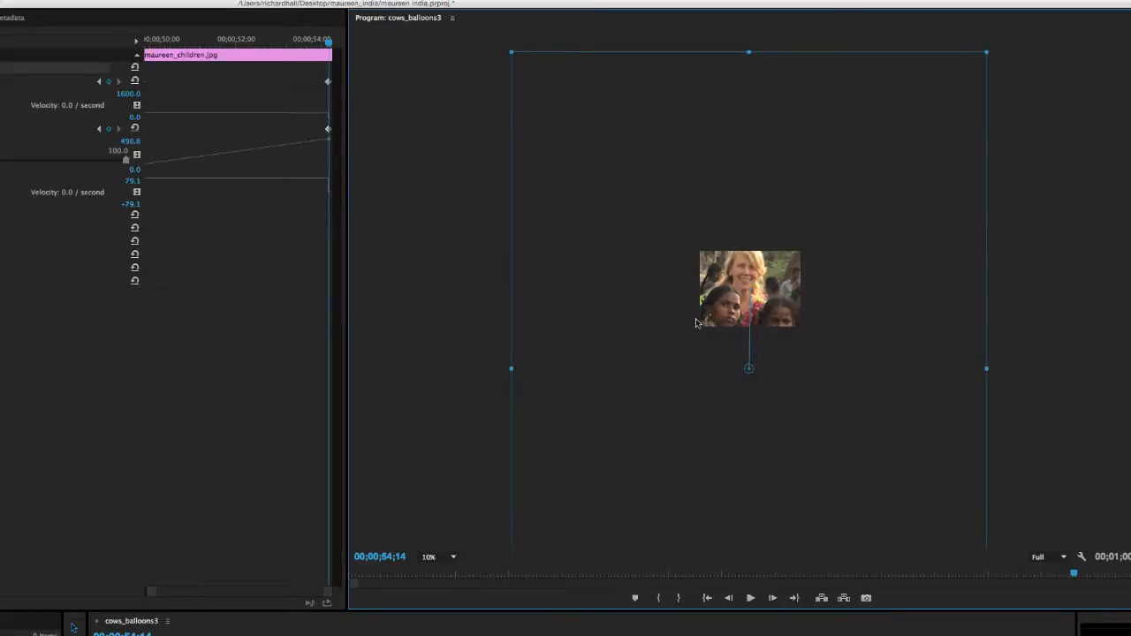
mouse_move(679, 308)
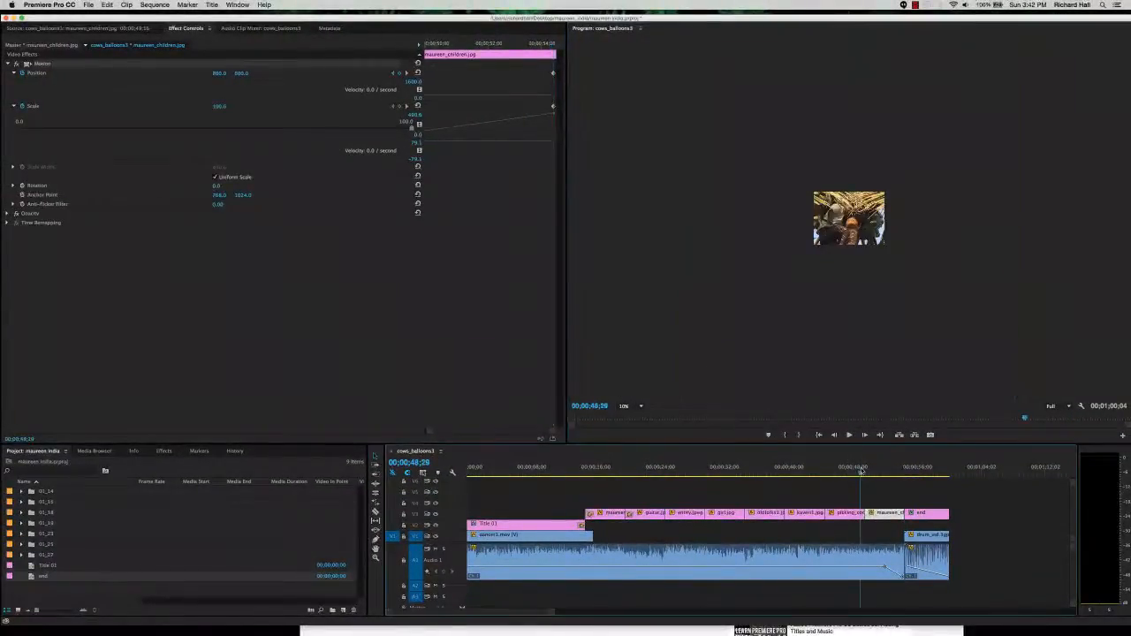
Play the sequence from before the photo to preview the zoom onto Maureen.
left_click(623, 405)
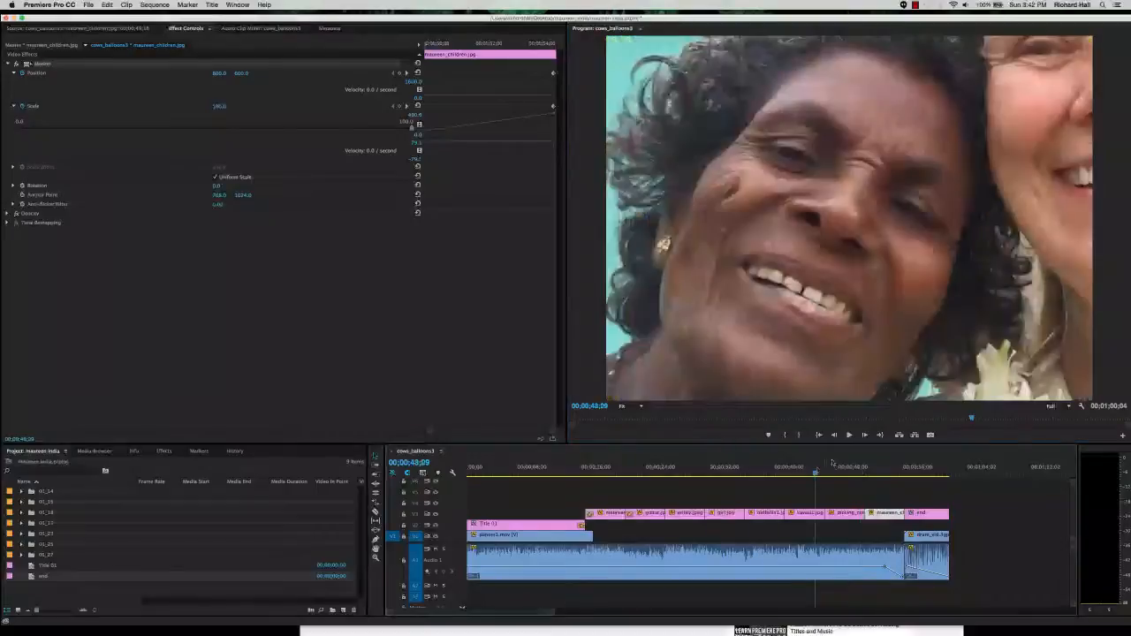
left_click(848, 434)
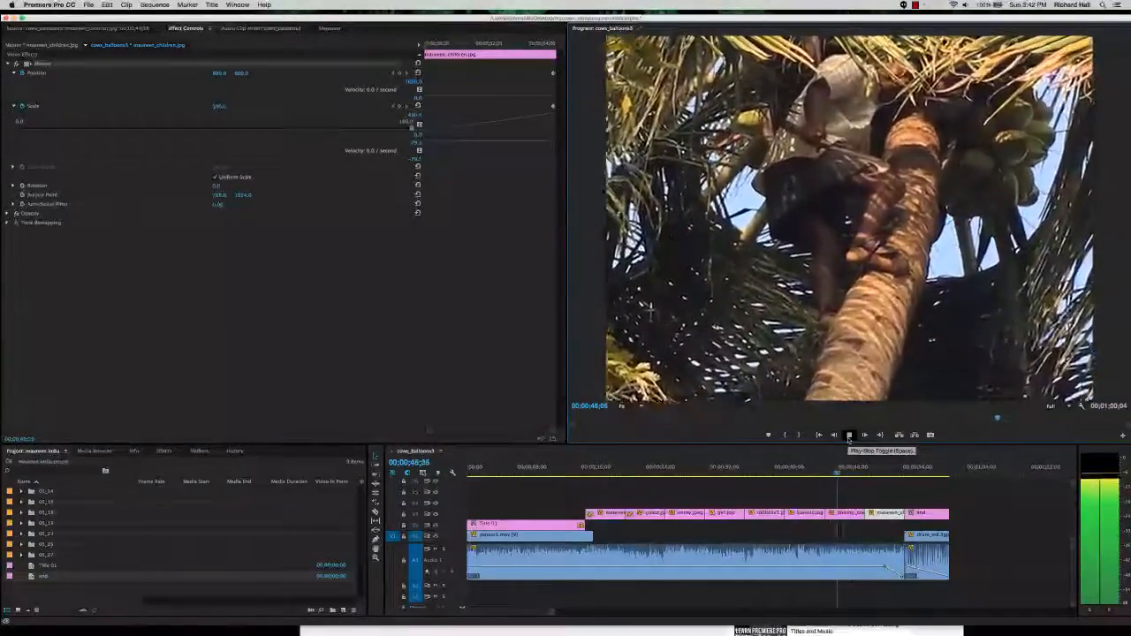
left_click(848, 434)
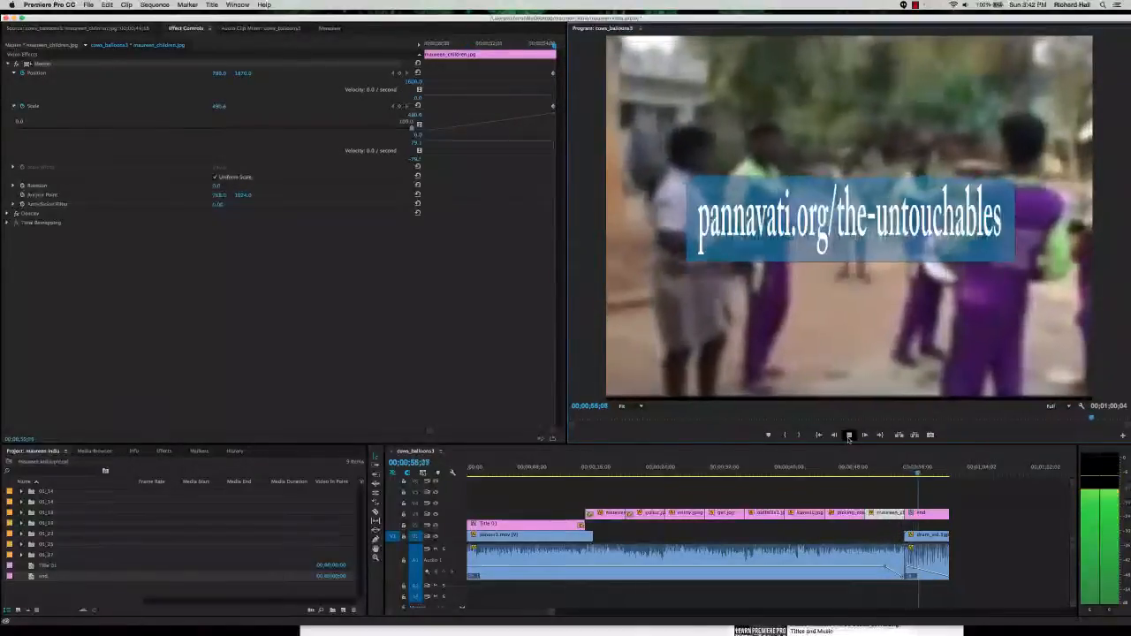
left_click(848, 434)
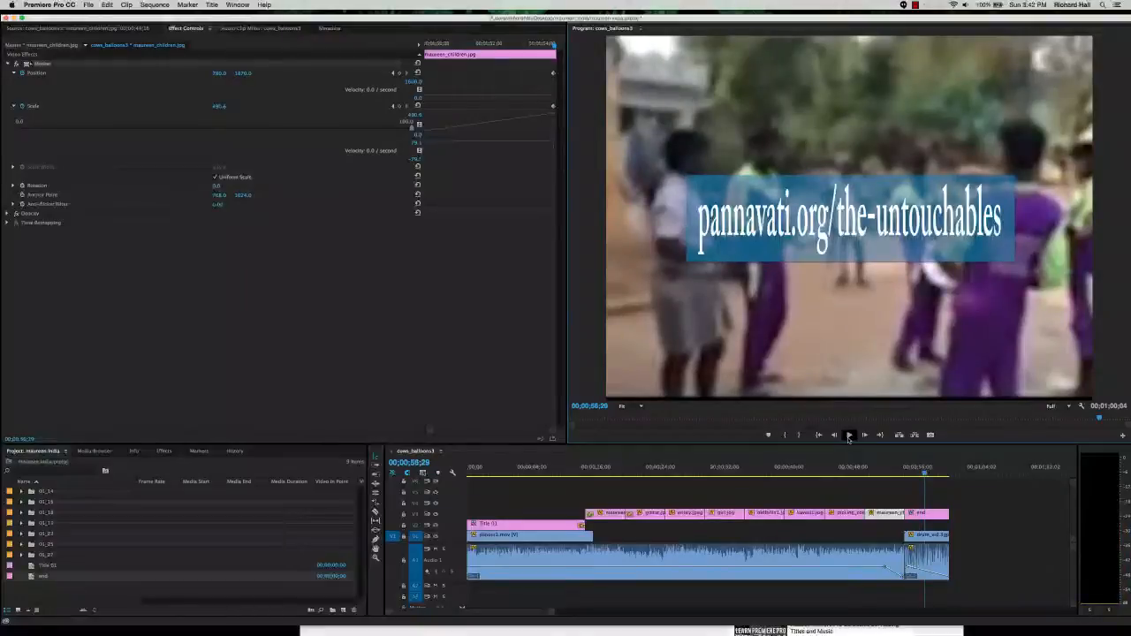